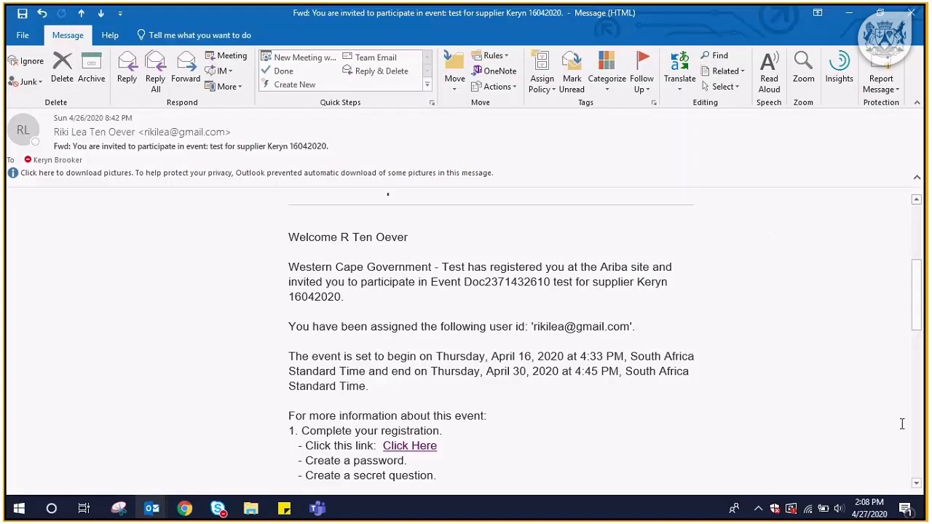
# Follow the 'Click Here' registration link in the Western Cape Government invitation email.
pyautogui.click(409, 444)
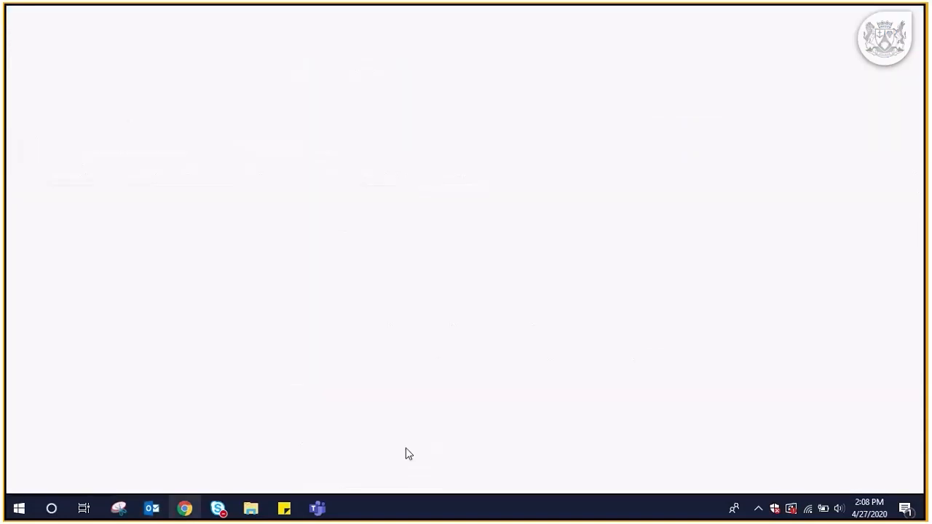
# Choose Sign up on the Ariba welcome page to start a new supplier account.
pyautogui.click(185, 508)
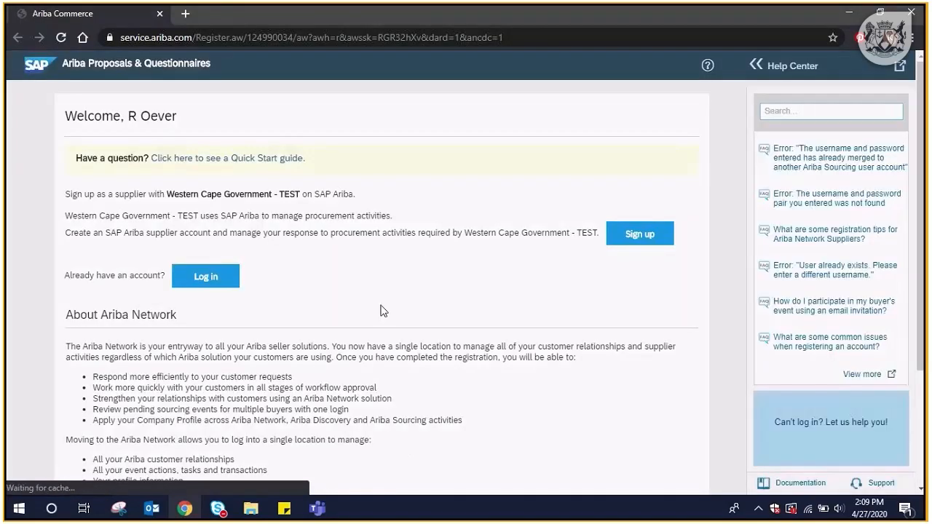
pyautogui.moveTo(639, 234)
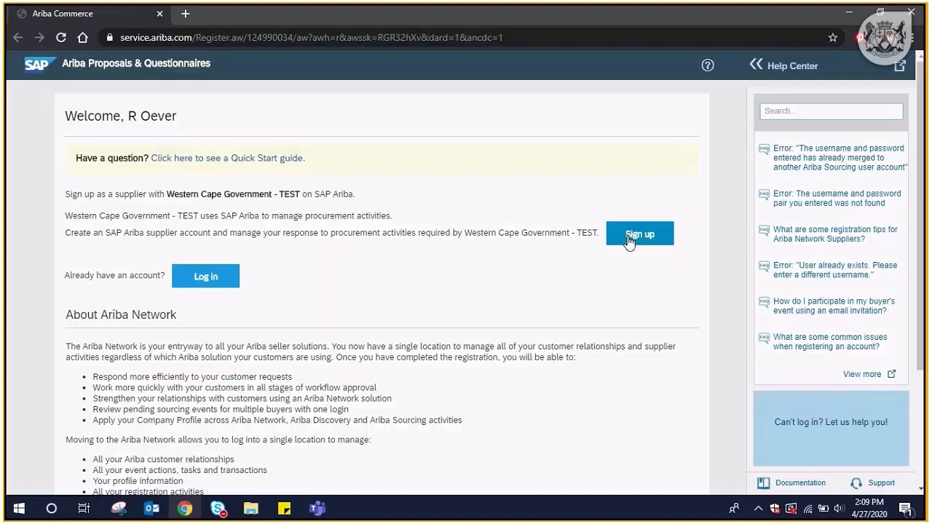
pyautogui.click(639, 234)
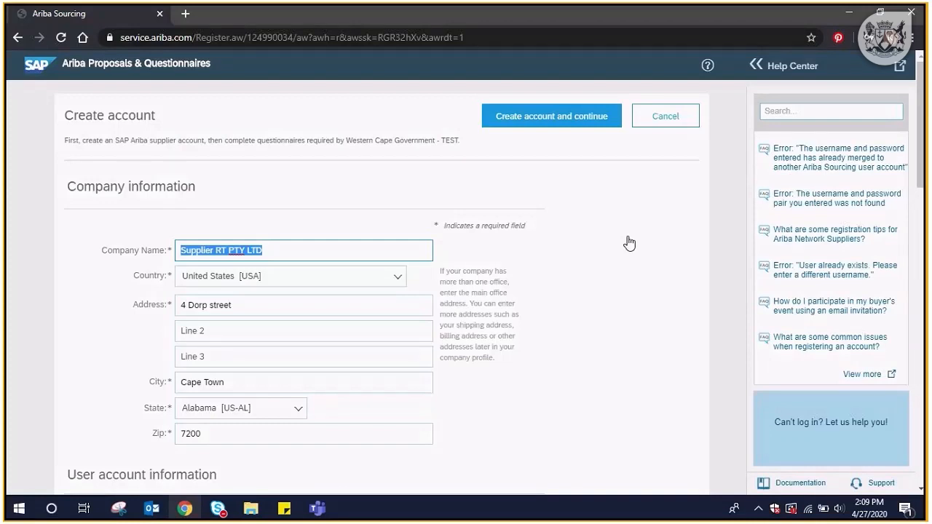
pyautogui.moveTo(627, 243)
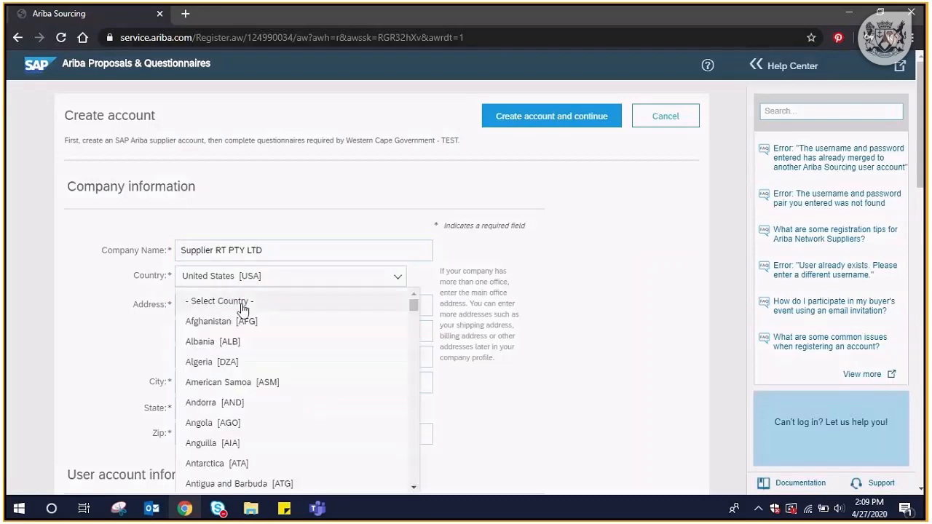
# Set country South Africa [ZAF], postal code 8000 and province Western Cape [ZA-WC].
pyautogui.scroll(-3)
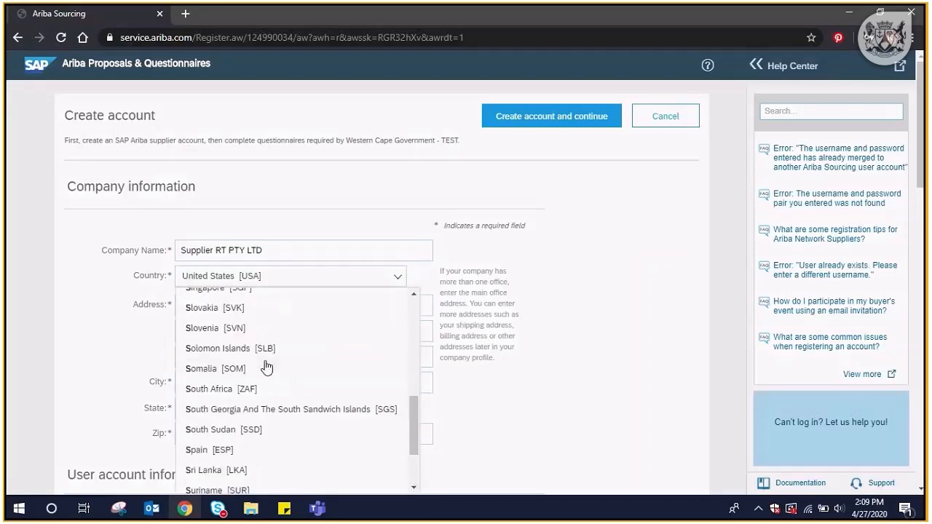
pyautogui.click(220, 389)
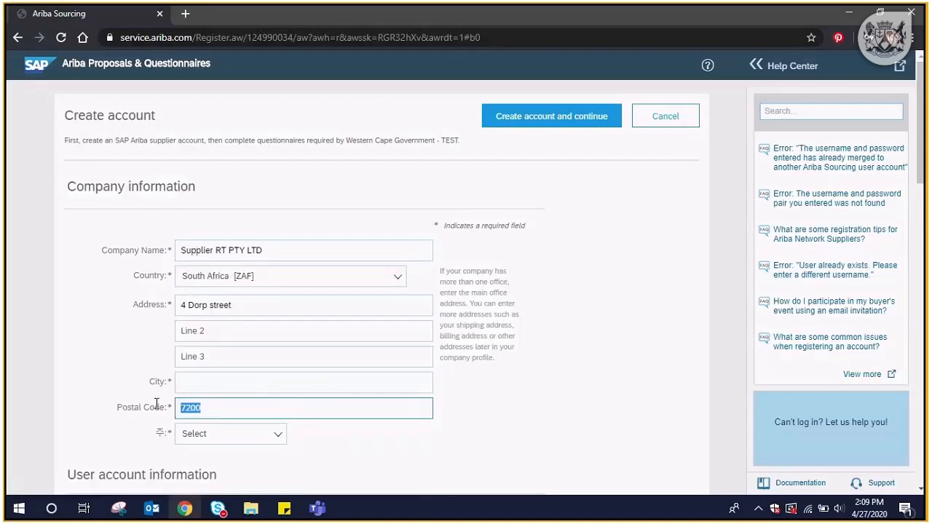
pyautogui.write('8000')
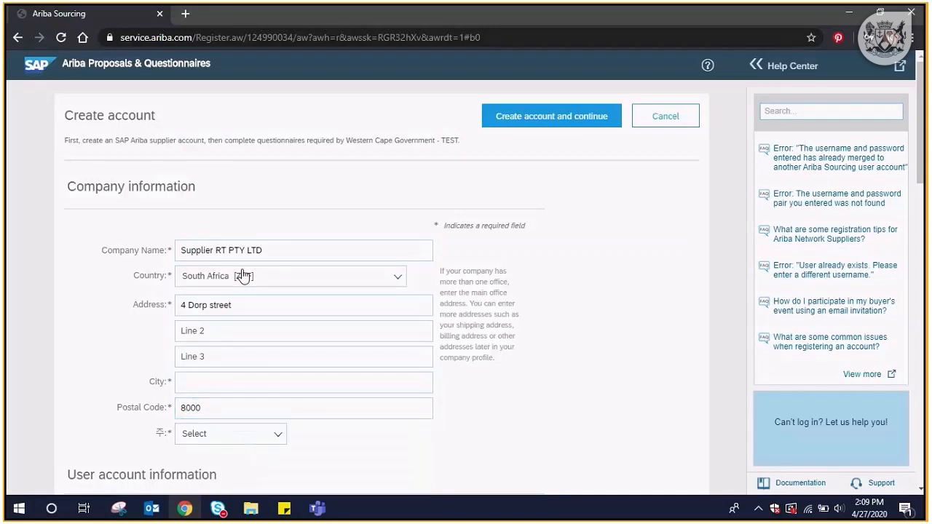
pyautogui.click(230, 433)
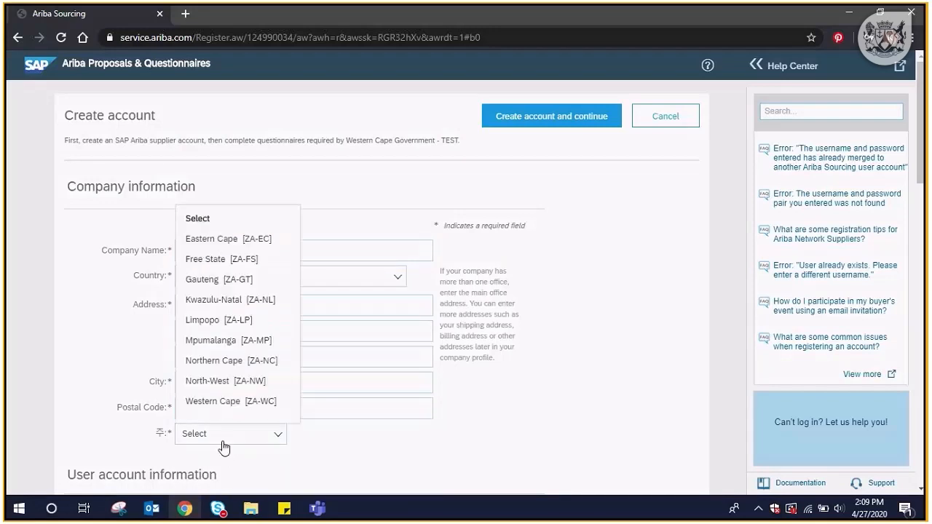
pyautogui.click(231, 401)
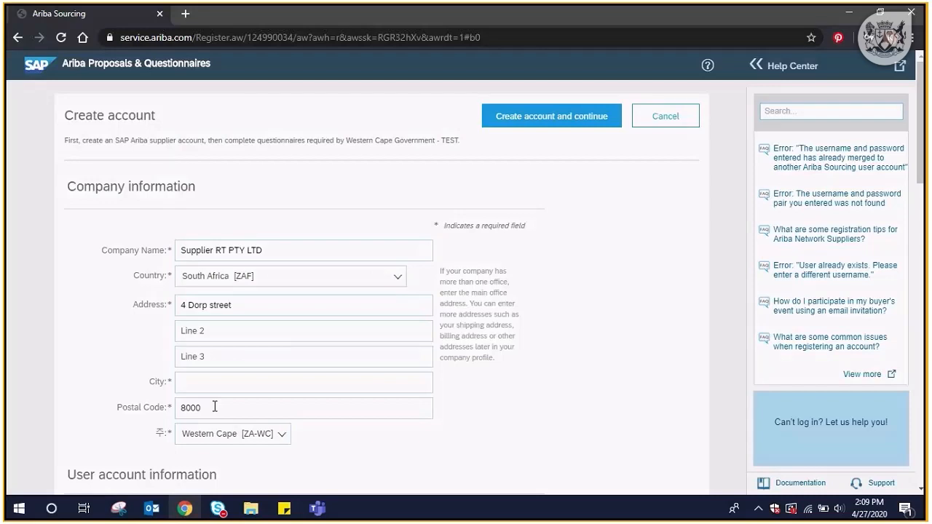
# Tick 'Use my email as my username' under User account information.
pyautogui.scroll(-3)
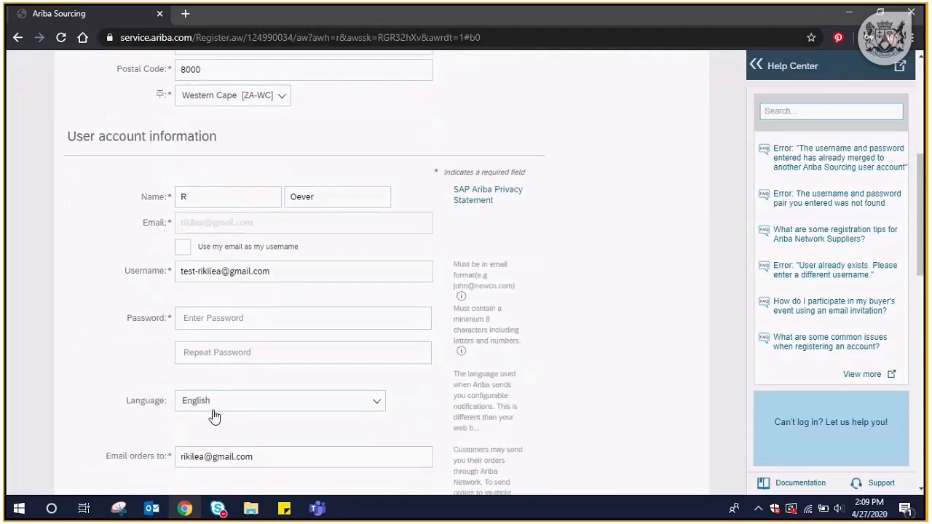
pyautogui.scroll(-3)
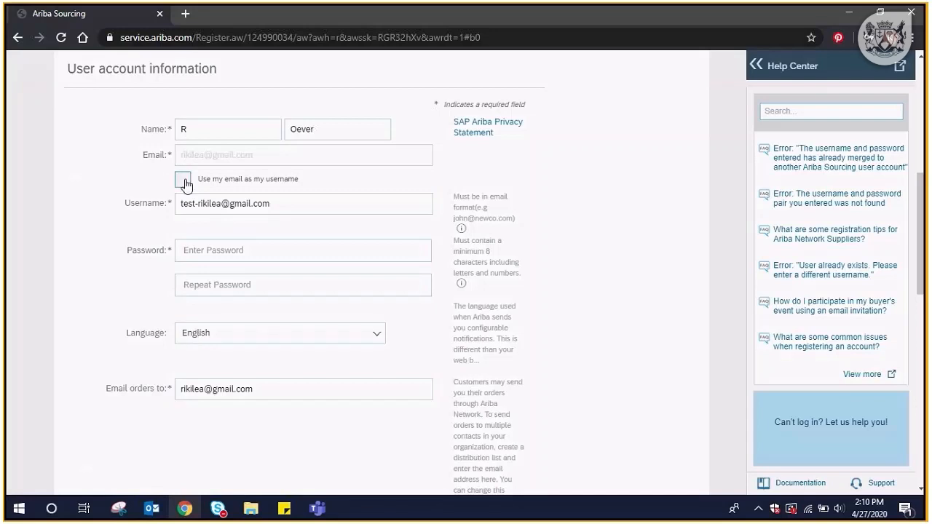
pyautogui.click(182, 180)
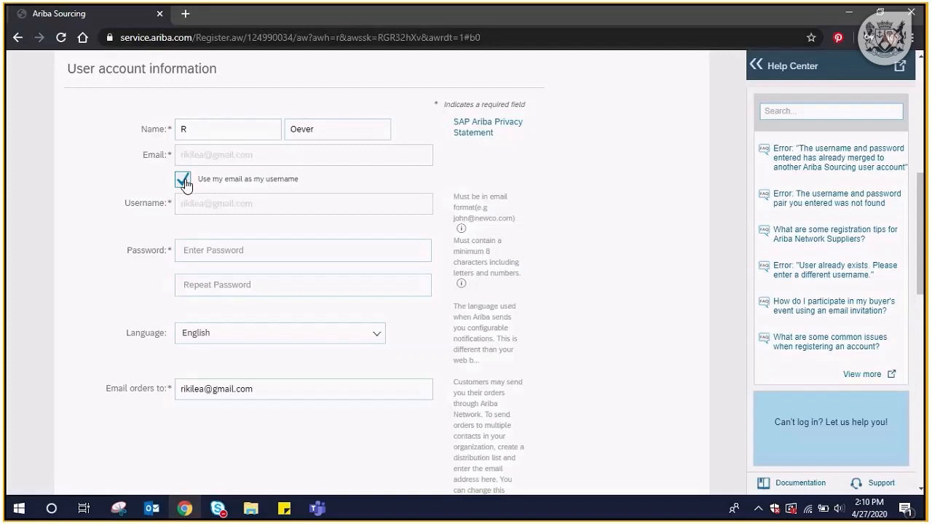
pyautogui.click(302, 250)
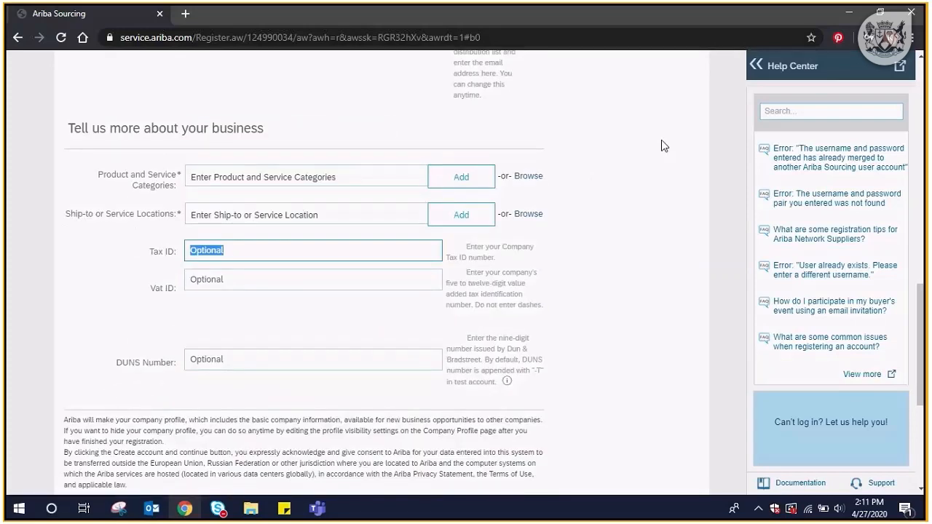
pyautogui.moveTo(531, 188)
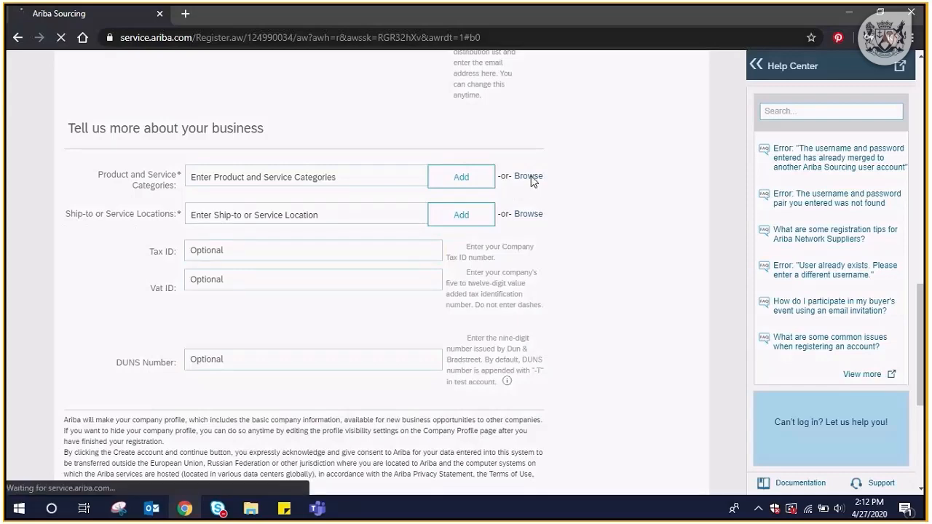
# Browse the Product and Service Categories from the account form.
pyautogui.click(530, 176)
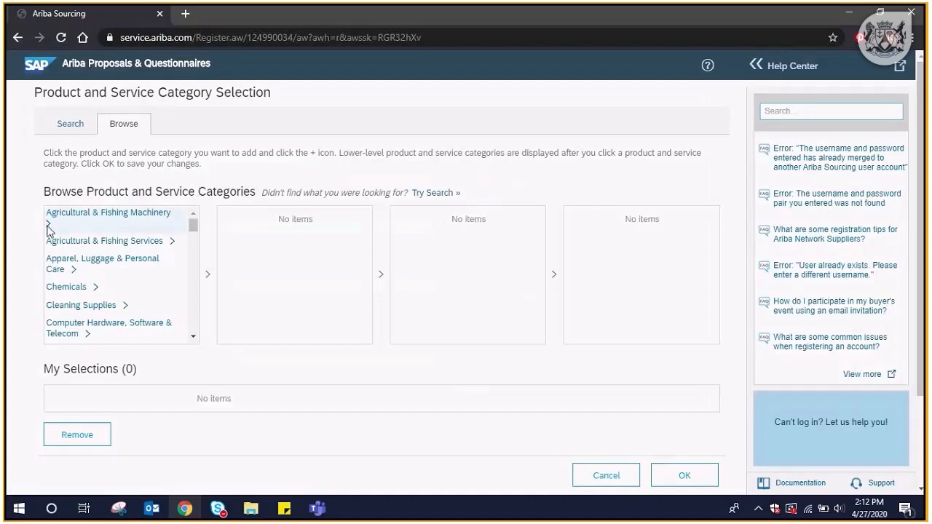
# Add 'Agricultural machinery for cleaning and sorting and grading' as the category and confirm.
pyautogui.click(107, 213)
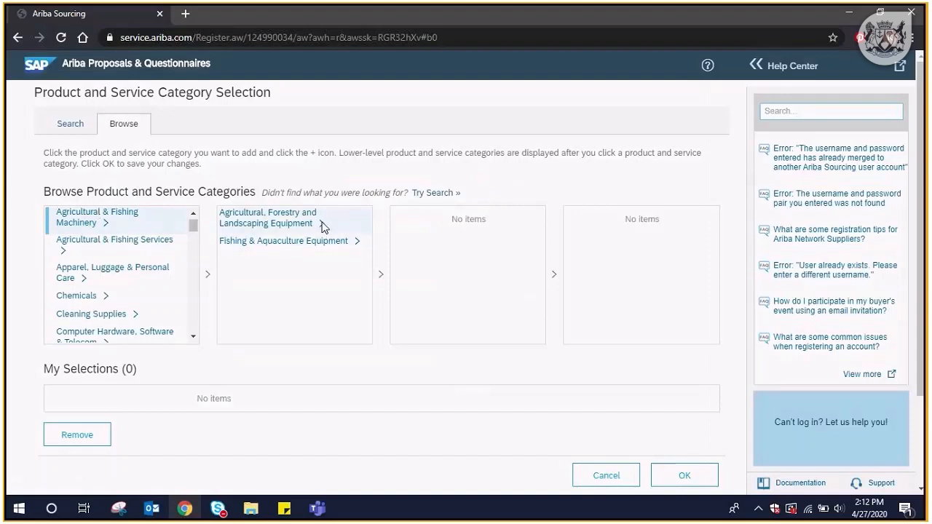
pyautogui.click(277, 218)
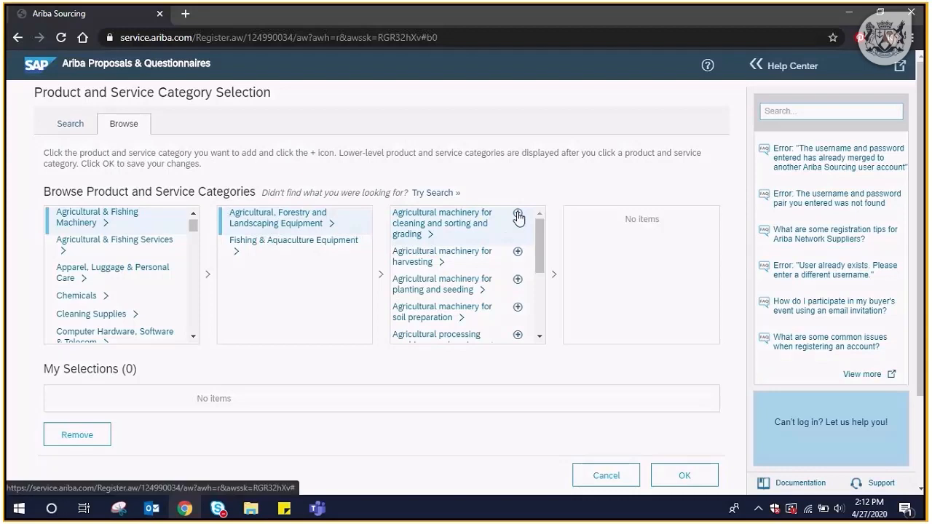
pyautogui.click(518, 218)
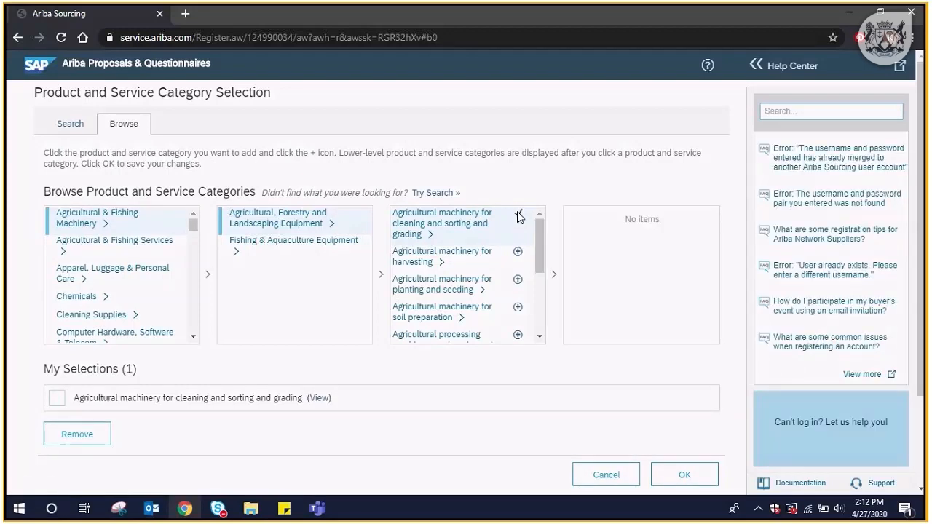
pyautogui.click(518, 213)
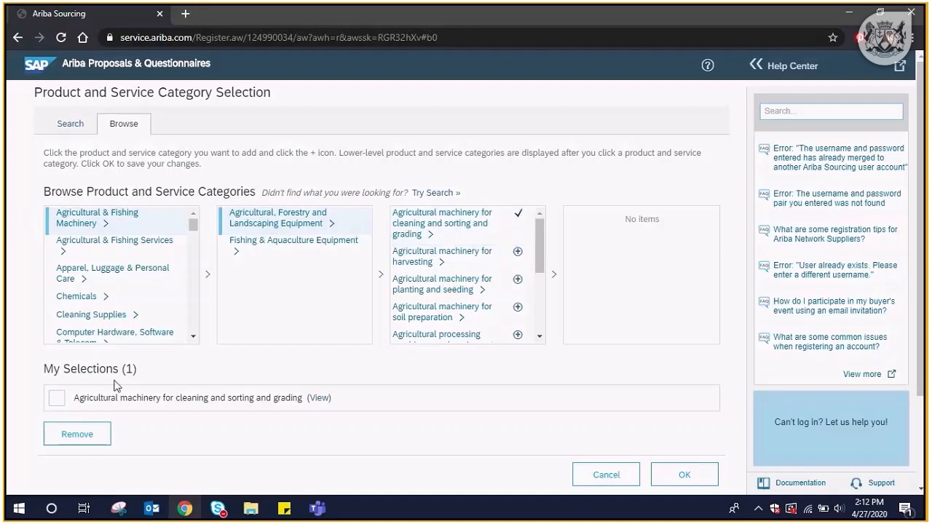
pyautogui.click(57, 397)
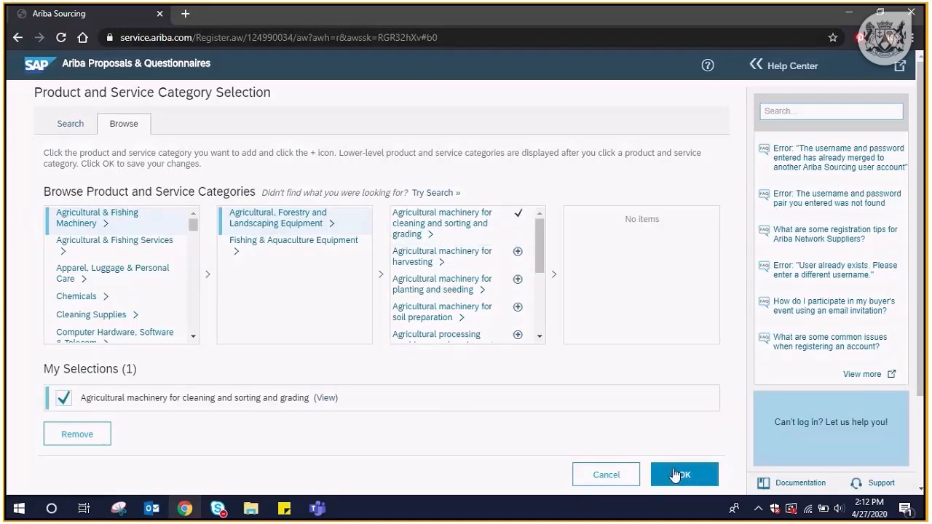
pyautogui.click(683, 474)
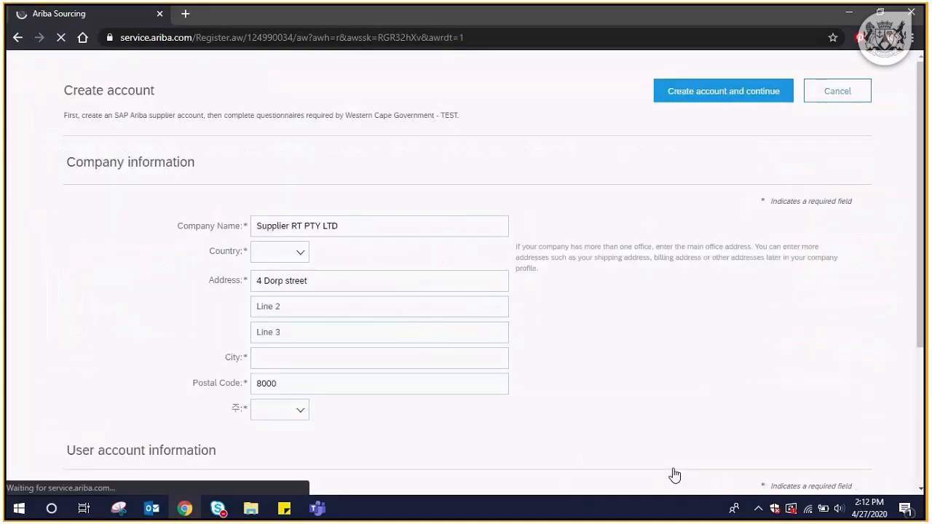
# Browse Ship-to or Service Locations under 'Tell us more about your business'.
pyautogui.scroll(-3)
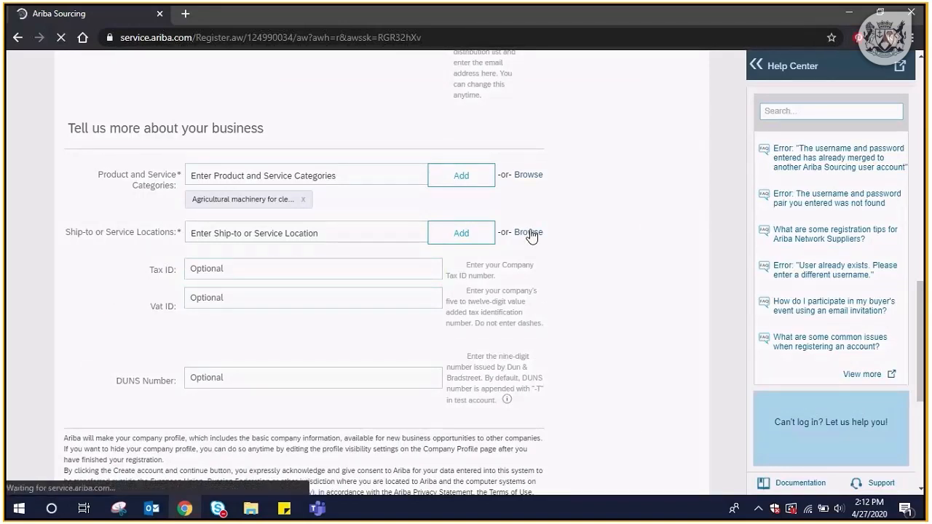
pyautogui.click(528, 232)
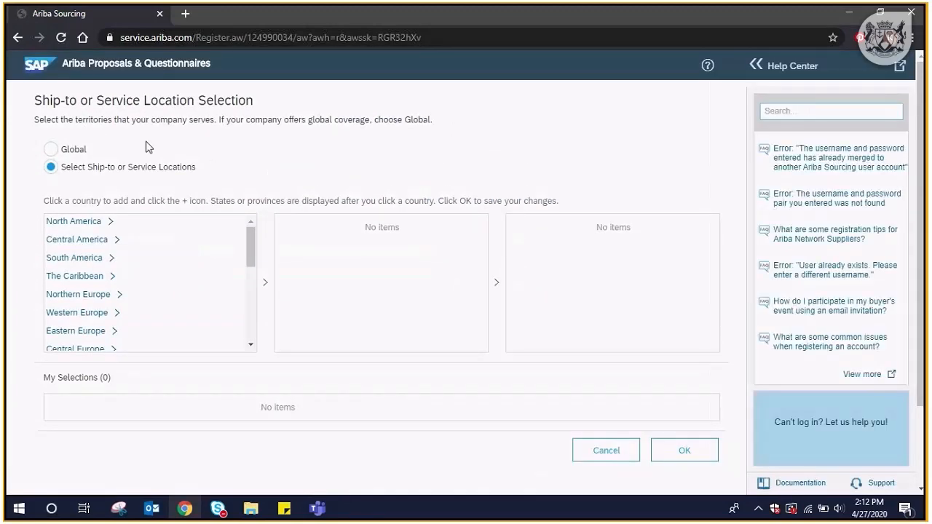
pyautogui.moveTo(122, 180)
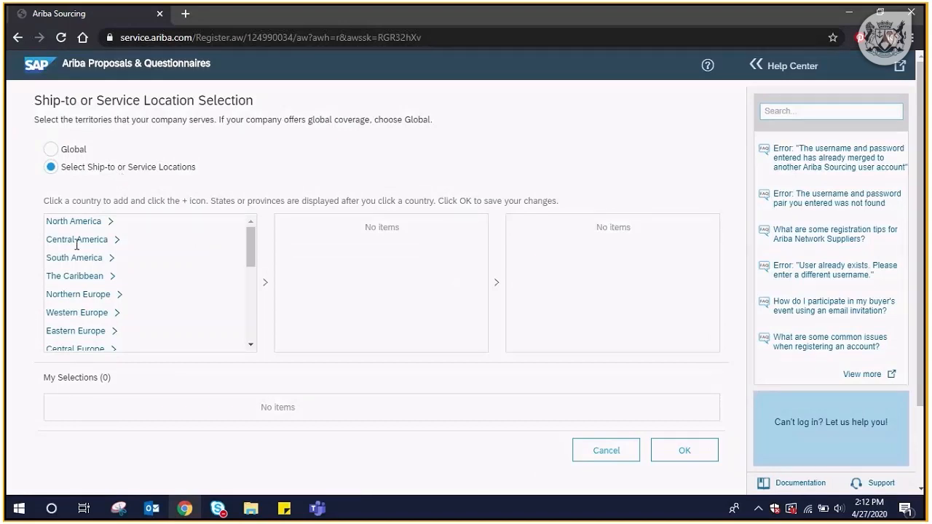
# Add Western Cape under Southern Africa > South Africa as the location and confirm.
pyautogui.scroll(-3)
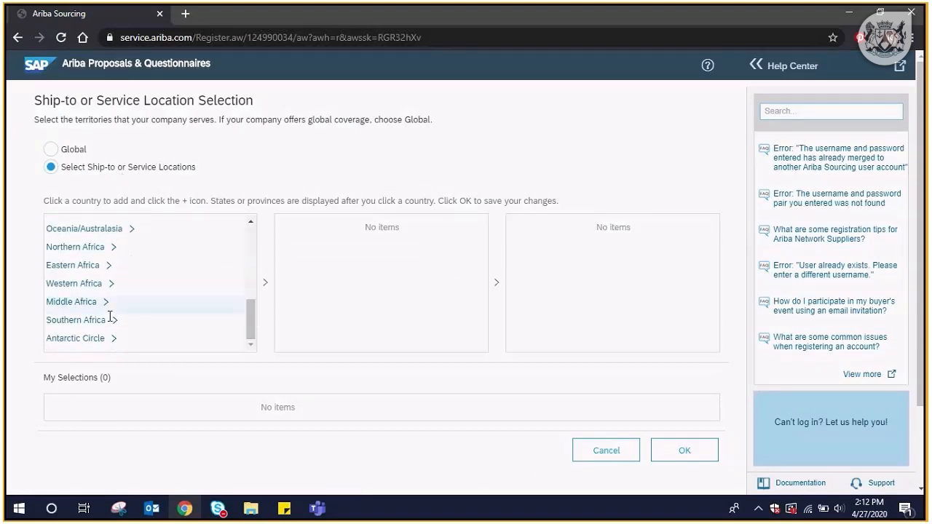
pyautogui.click(75, 319)
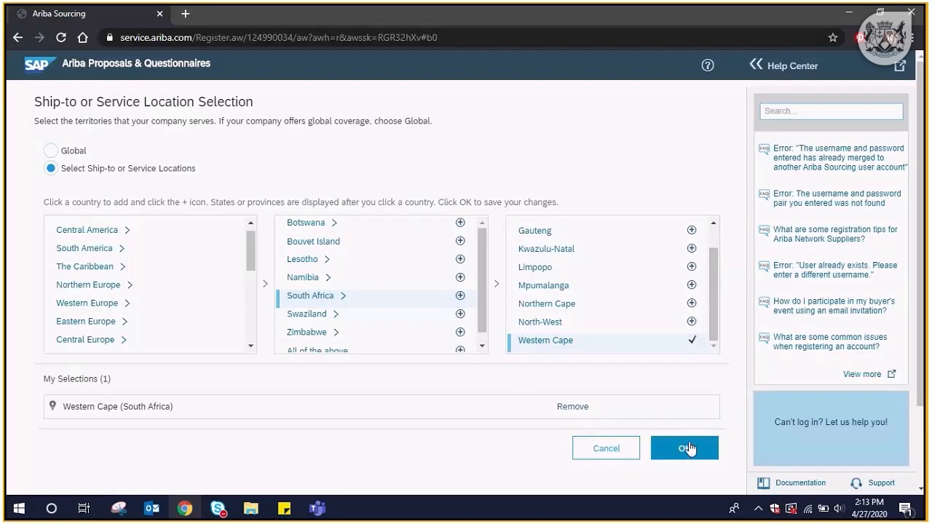
pyautogui.click(684, 447)
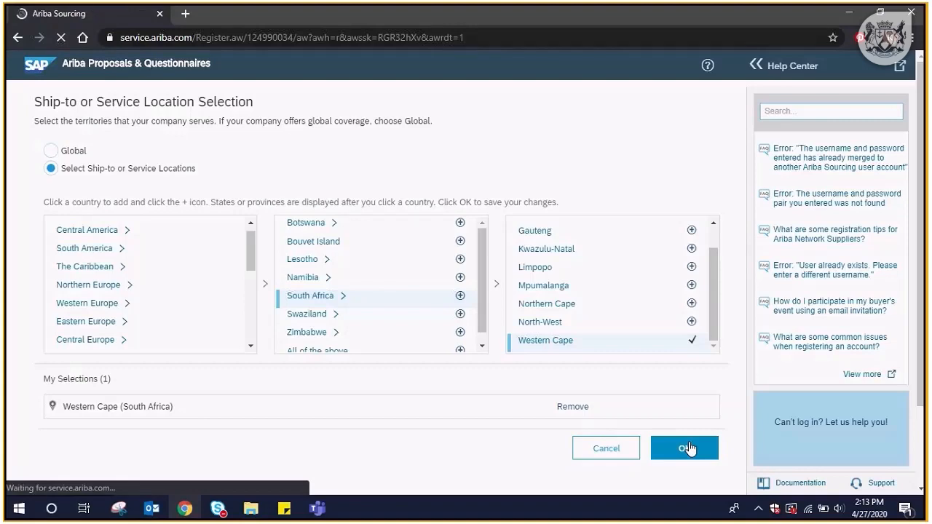
pyautogui.click(683, 447)
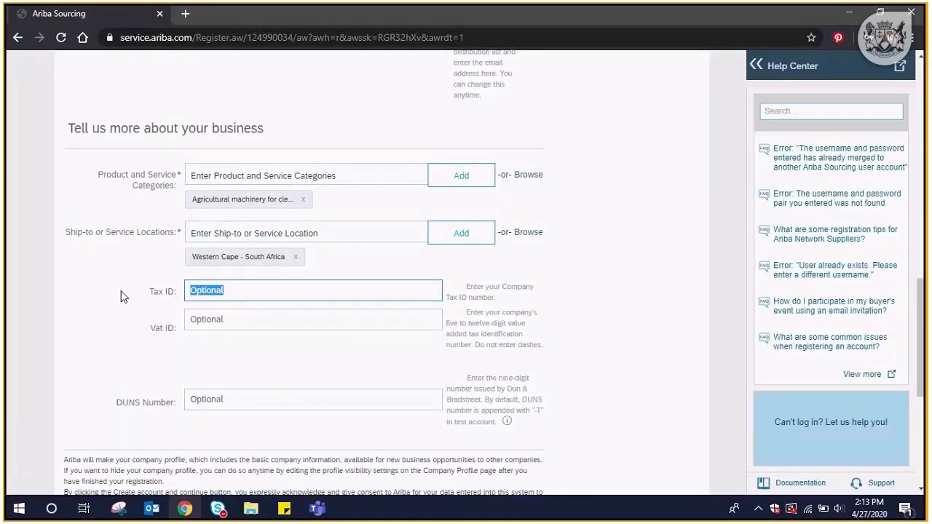
pyautogui.moveTo(153, 343)
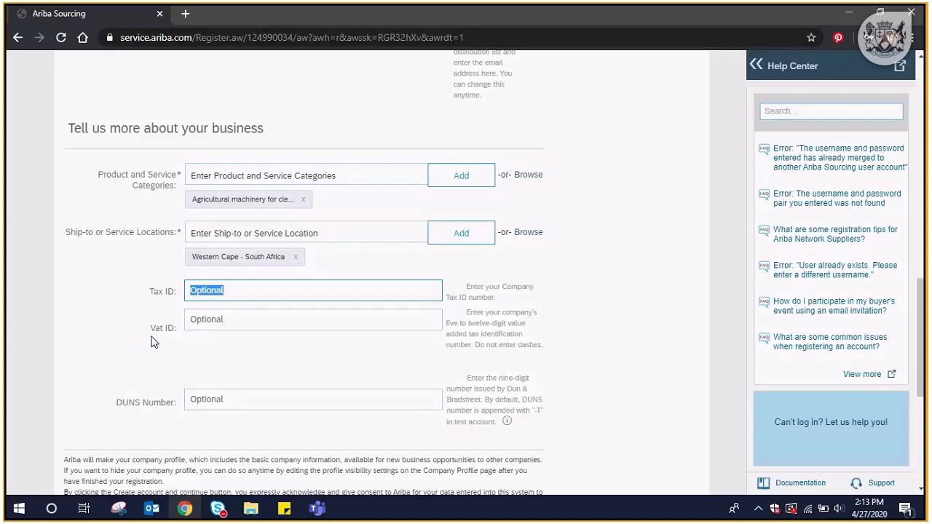
# Tick the Terms of Use and SAP Ariba Privacy Statement checkboxes.
pyautogui.scroll(-3)
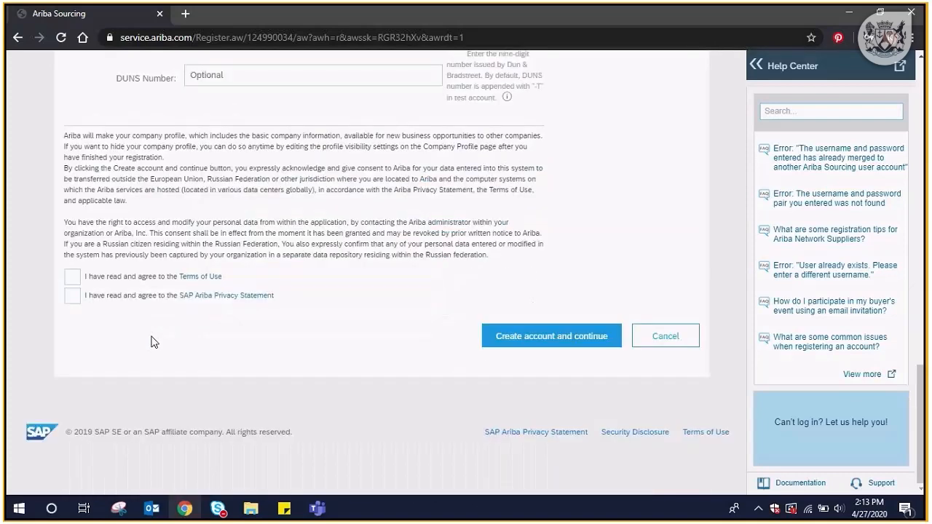
pyautogui.moveTo(191, 333)
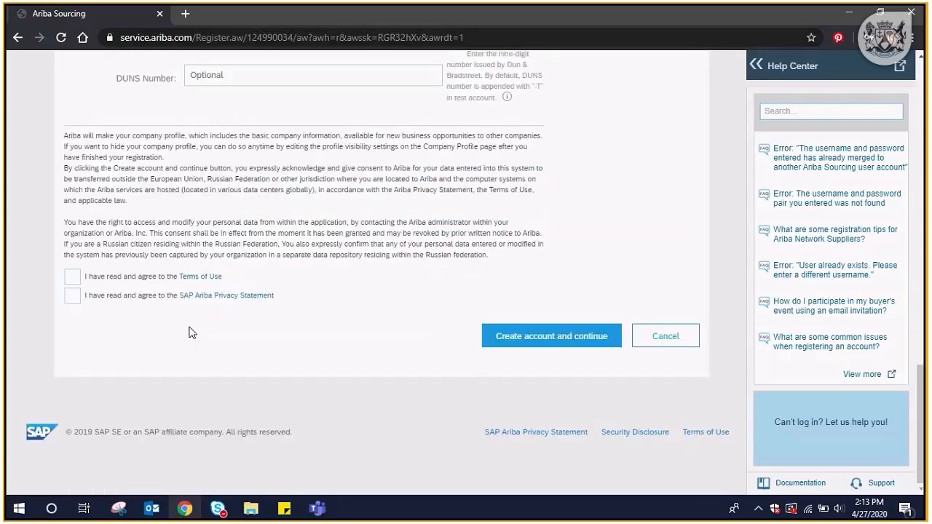
pyautogui.click(72, 276)
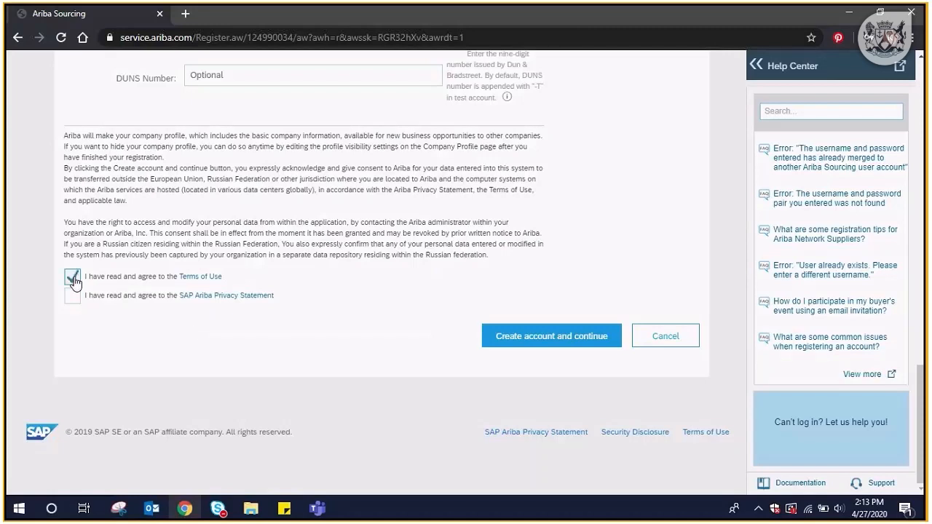
pyautogui.click(72, 275)
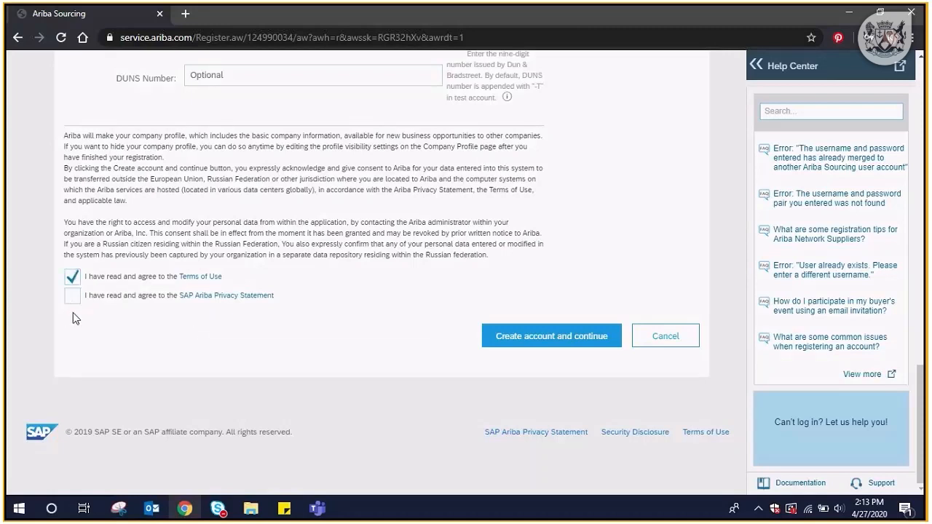
pyautogui.moveTo(109, 316)
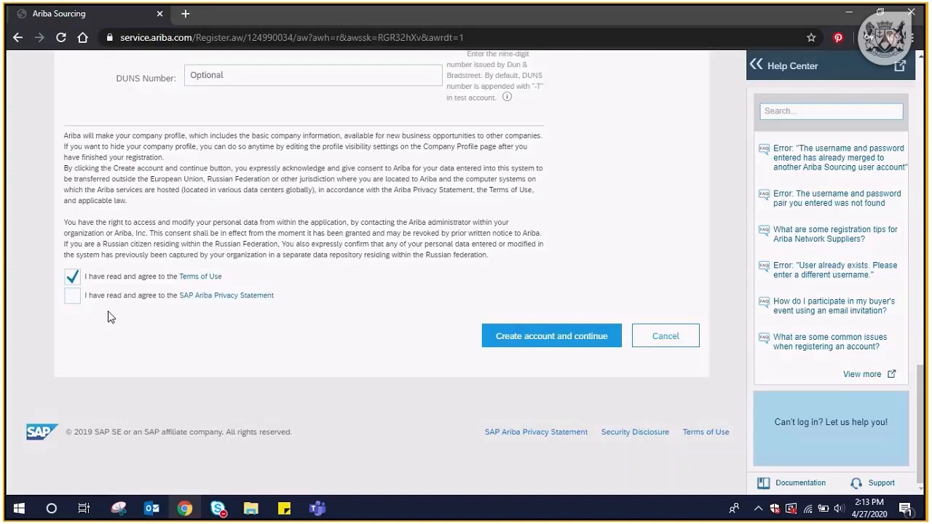
pyautogui.click(71, 296)
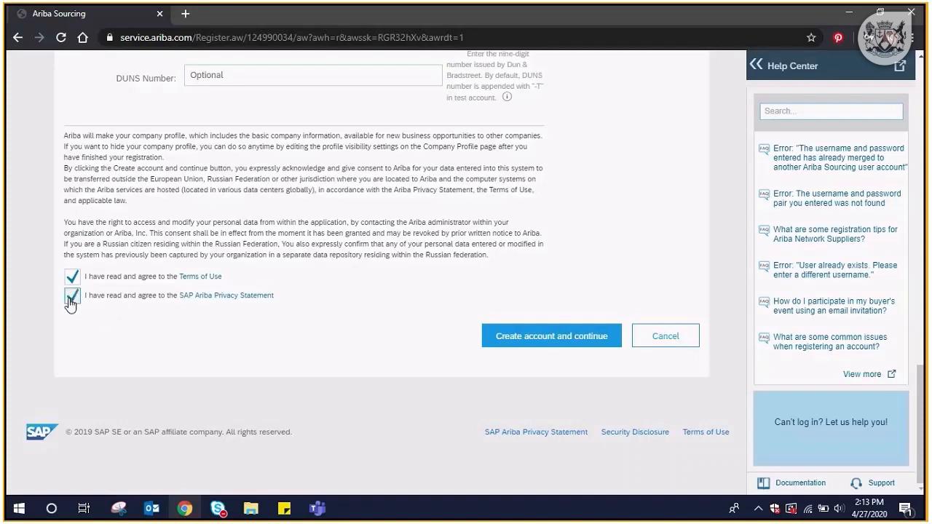
pyautogui.click(72, 295)
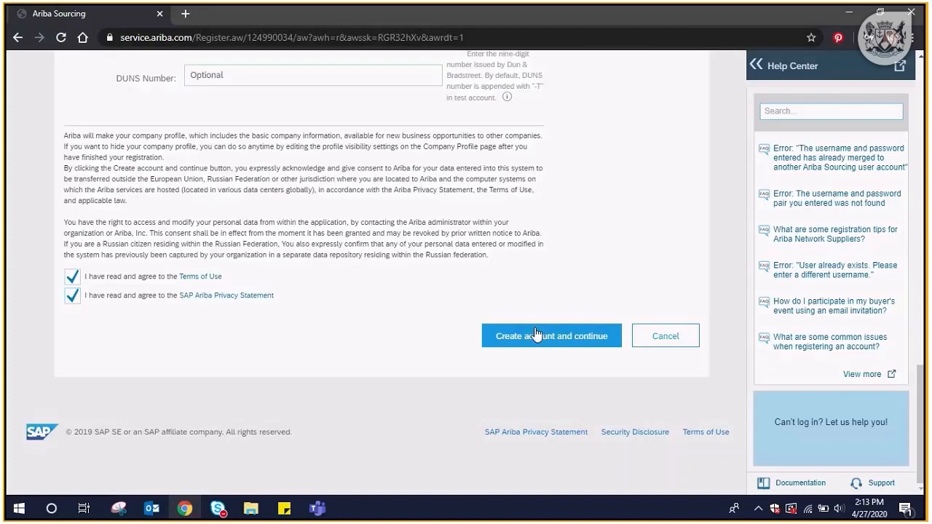
# Submit Create account and continue, resubmitting after the error until the dashboard loads.
pyautogui.click(551, 336)
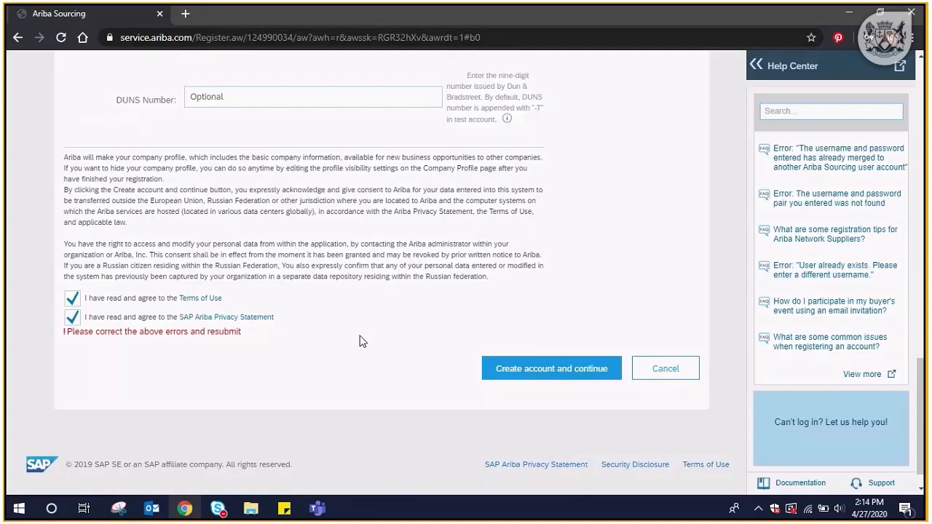
pyautogui.moveTo(520, 378)
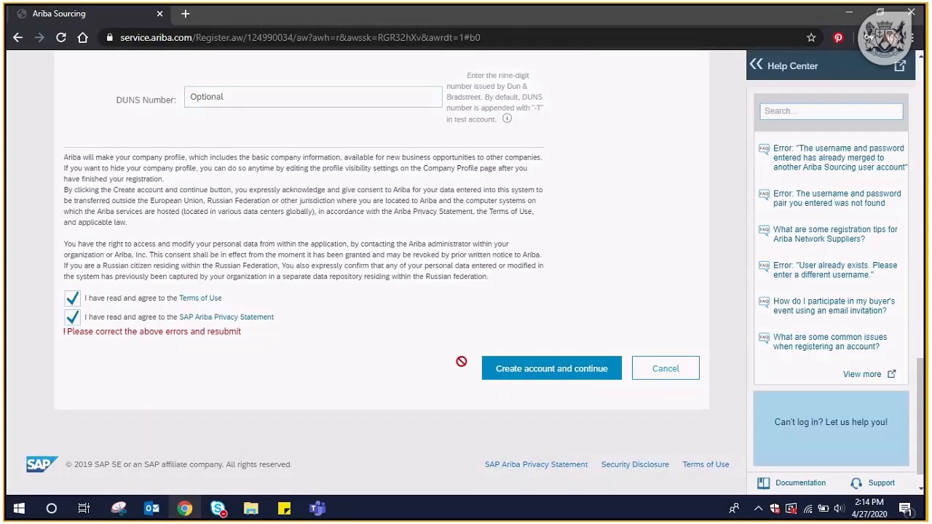
pyautogui.click(551, 368)
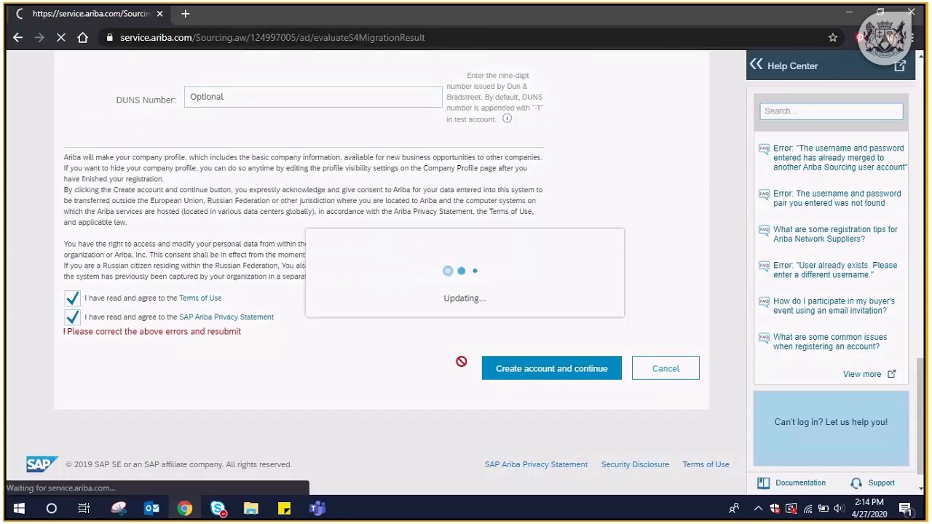
pyautogui.click(551, 368)
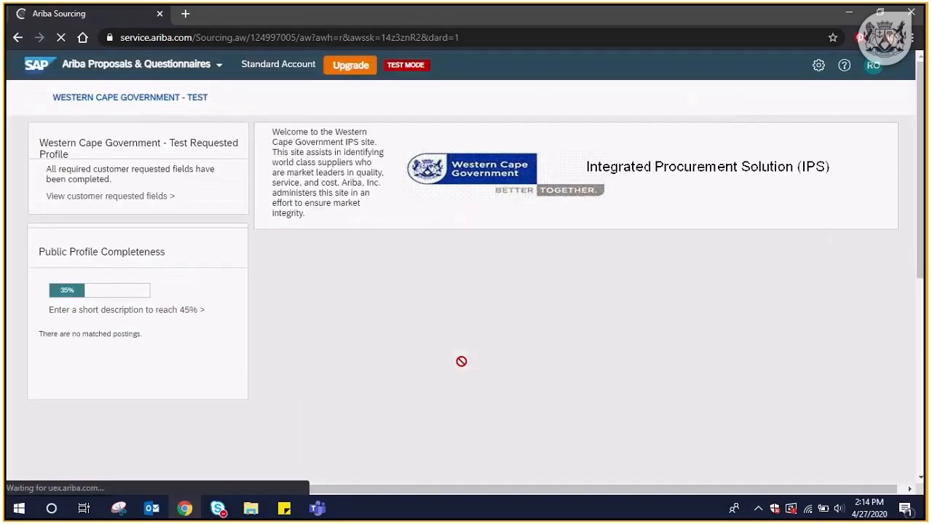